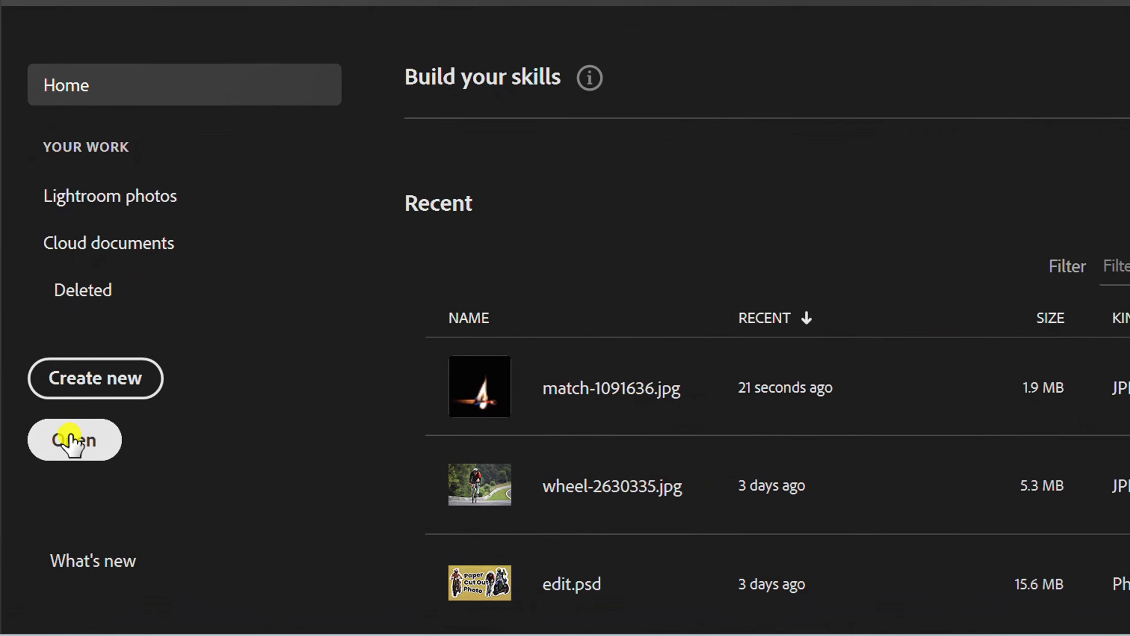
Open the match-1091636 burning match photo from the Home screen
{"action": "left_click", "coordinate": [74, 440]}
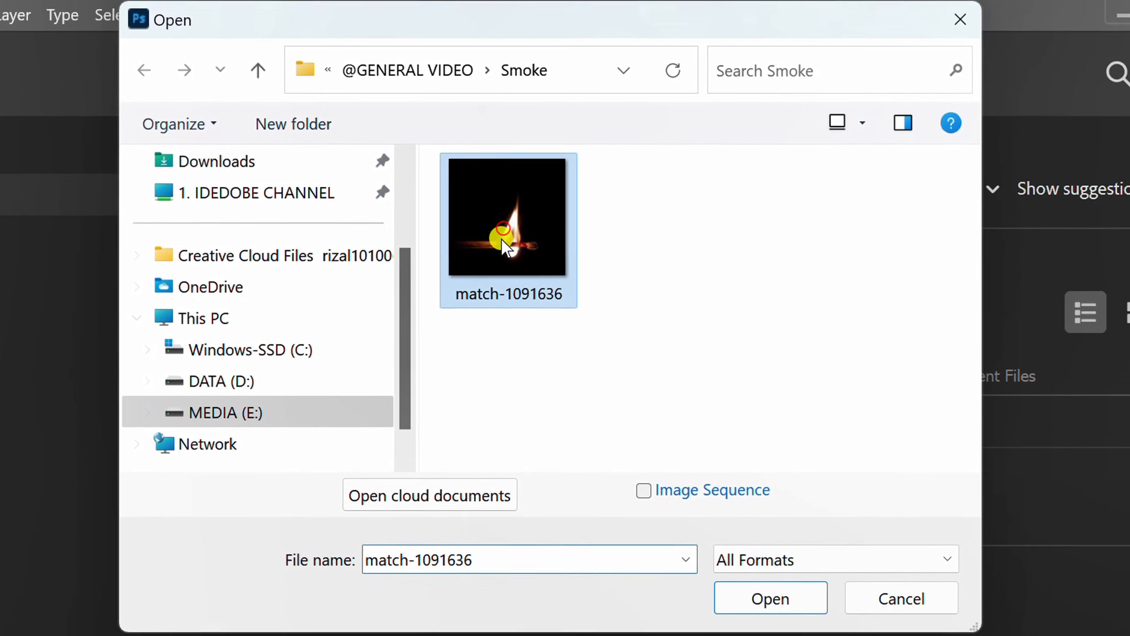
{"action": "left_click", "coordinate": [770, 597]}
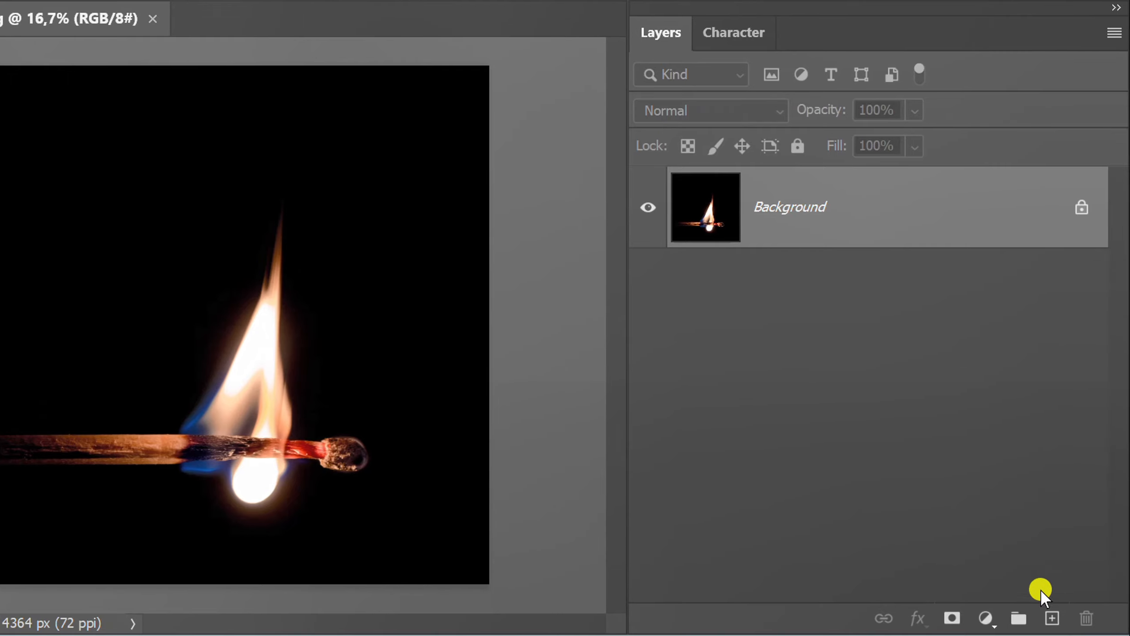
Add an empty layer above the photo and set up a 300 px white brush
{"action": "left_click", "coordinate": [1051, 618]}
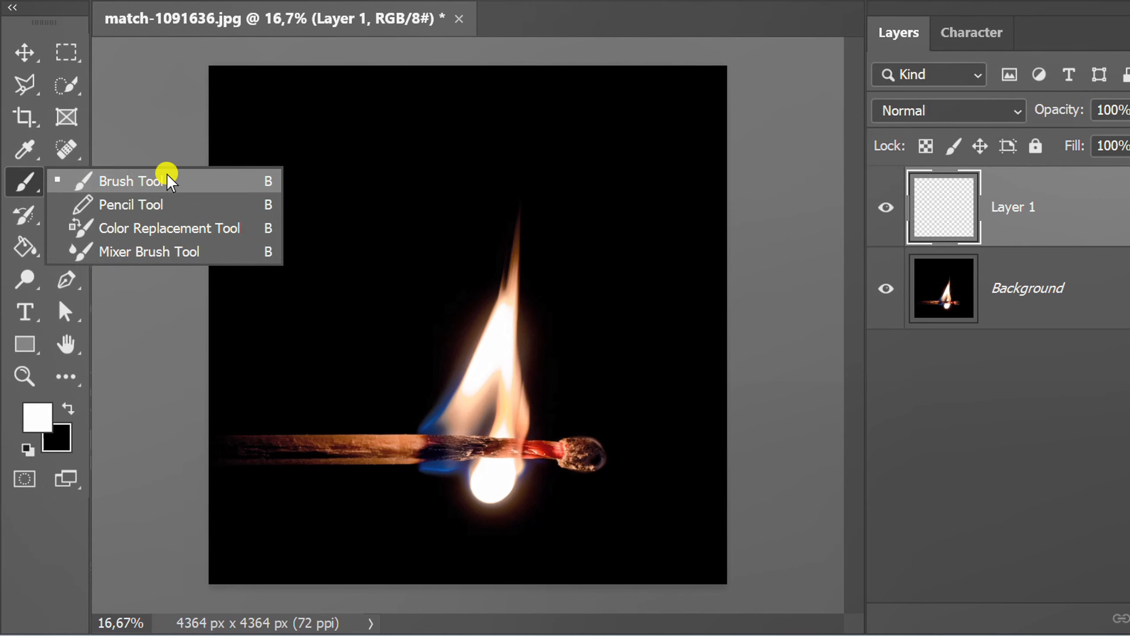
{"action": "left_click", "coordinate": [130, 181]}
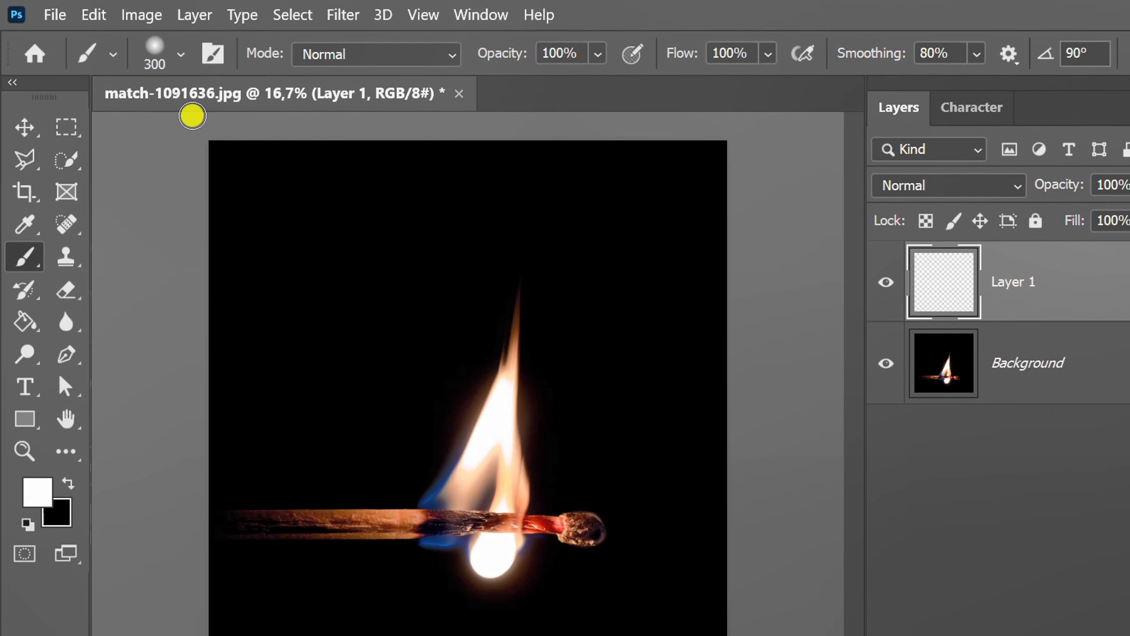
{"action": "left_click", "coordinate": [180, 54]}
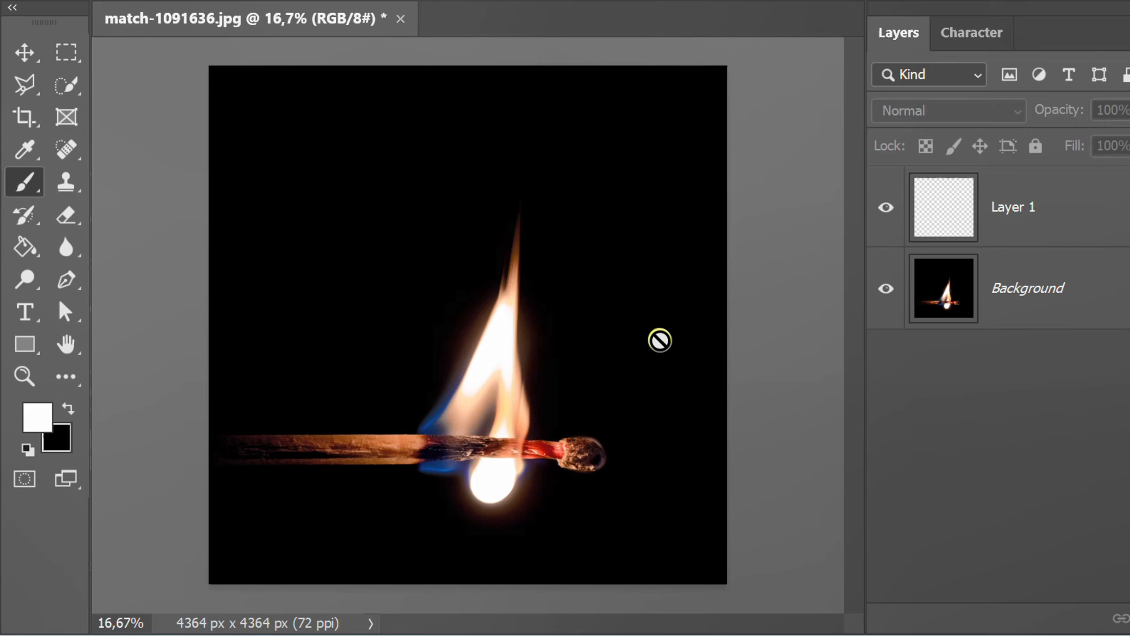
Paint an S-shaped white smoke stroke above the flame on Layer 1, then set Fill to 80%
{"action": "left_click", "coordinate": [943, 207]}
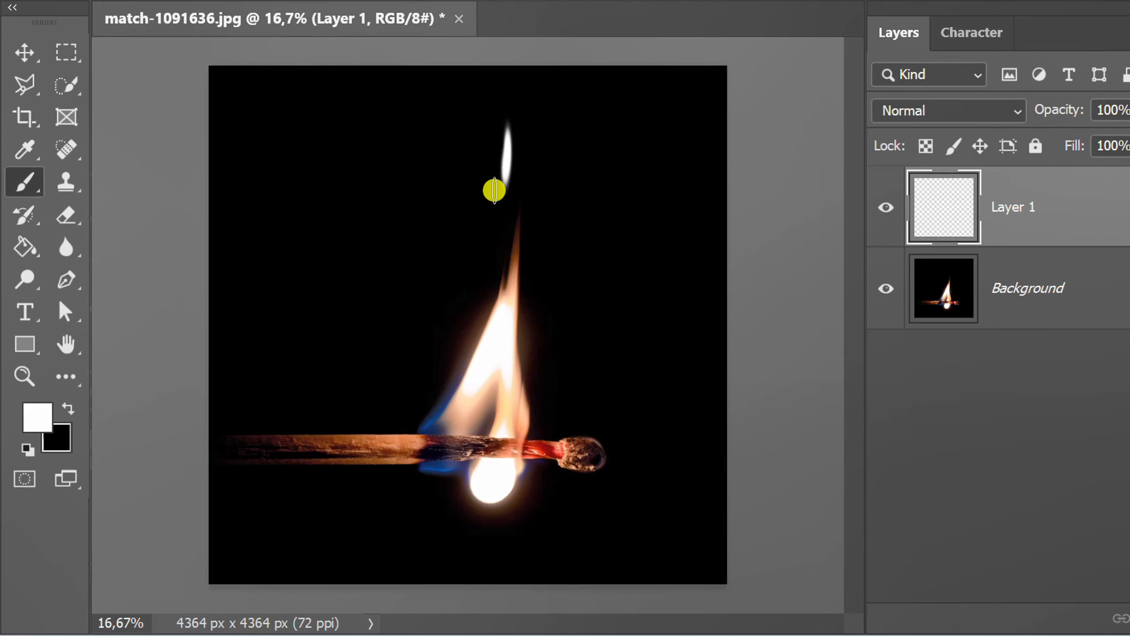
{"action": "left_click_drag", "start_coordinate": [495, 190], "coordinate": [566, 398]}
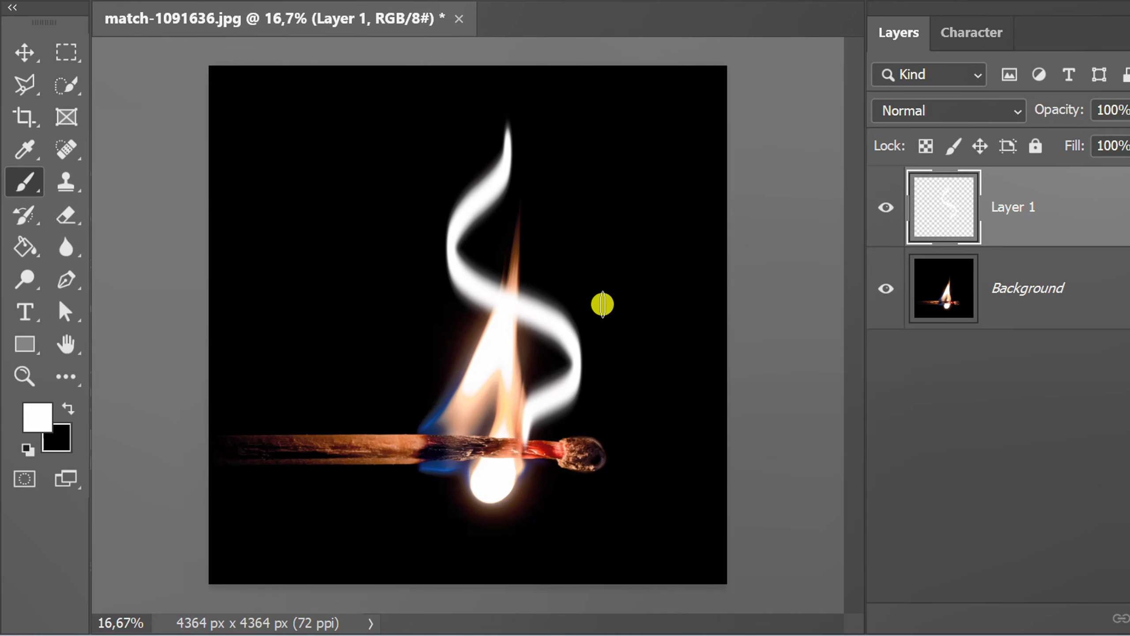
{"action": "left_click", "coordinate": [1052, 147]}
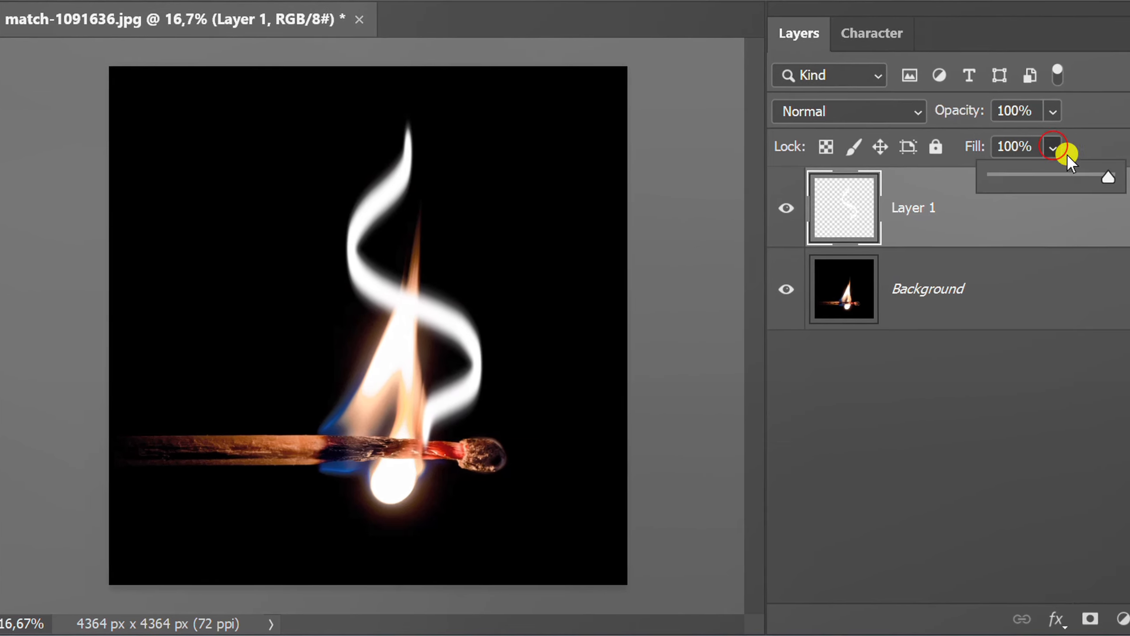
{"action": "left_click_drag", "start_coordinate": [1067, 175], "coordinate": [1078, 176]}
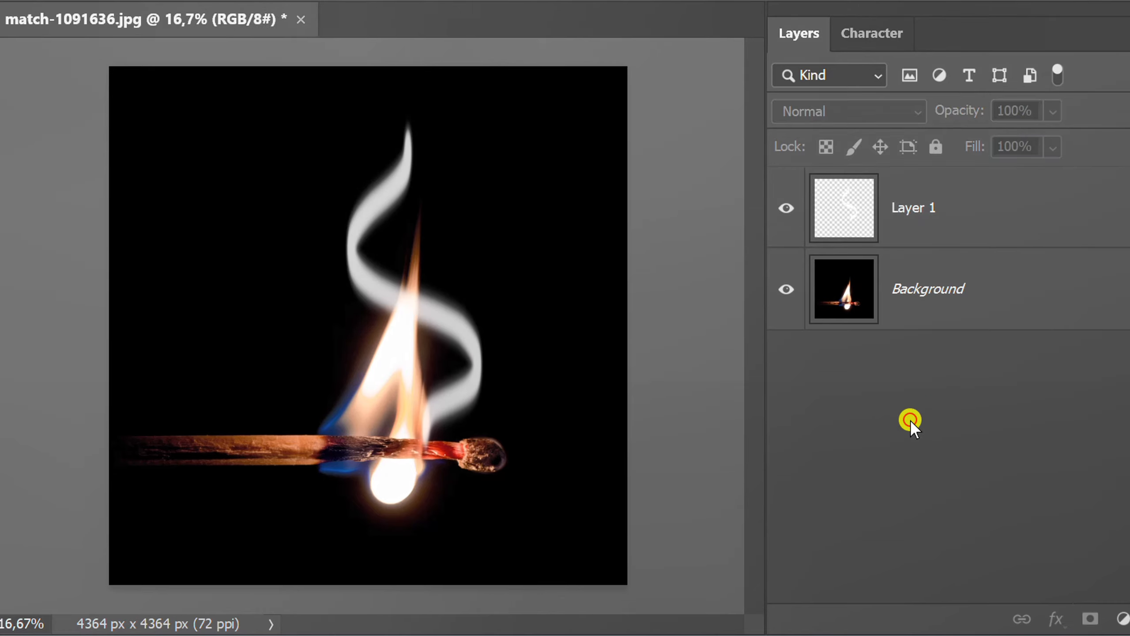
{"action": "left_click", "coordinate": [913, 207]}
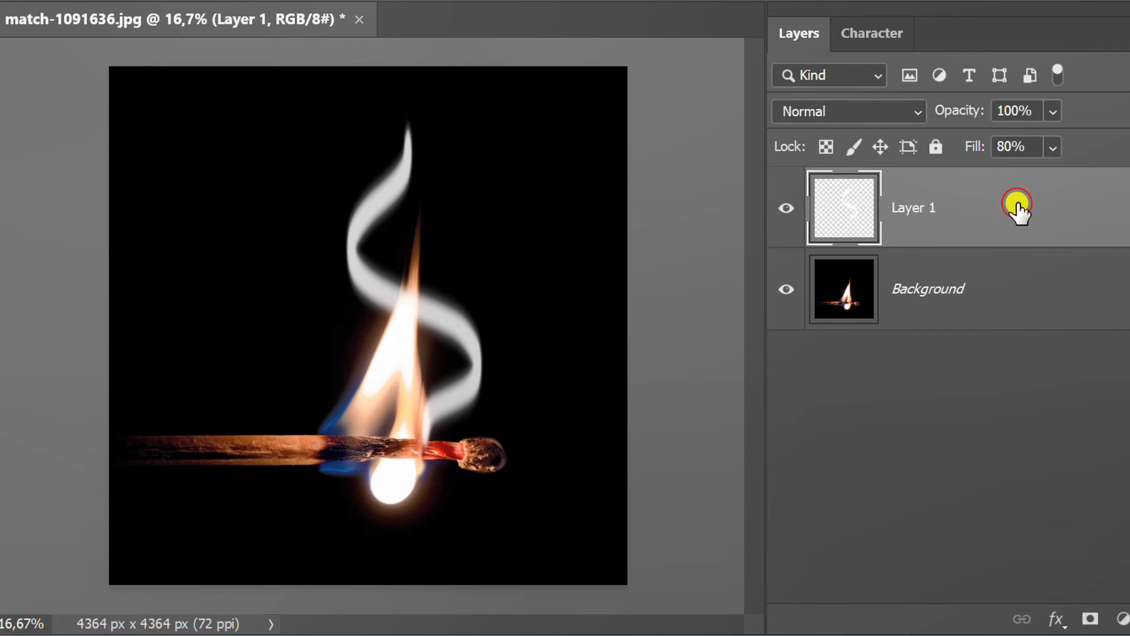
Start a Path Blur from Filter > Blur Gallery on the smoke layer
{"action": "left_click", "coordinate": [314, 15]}
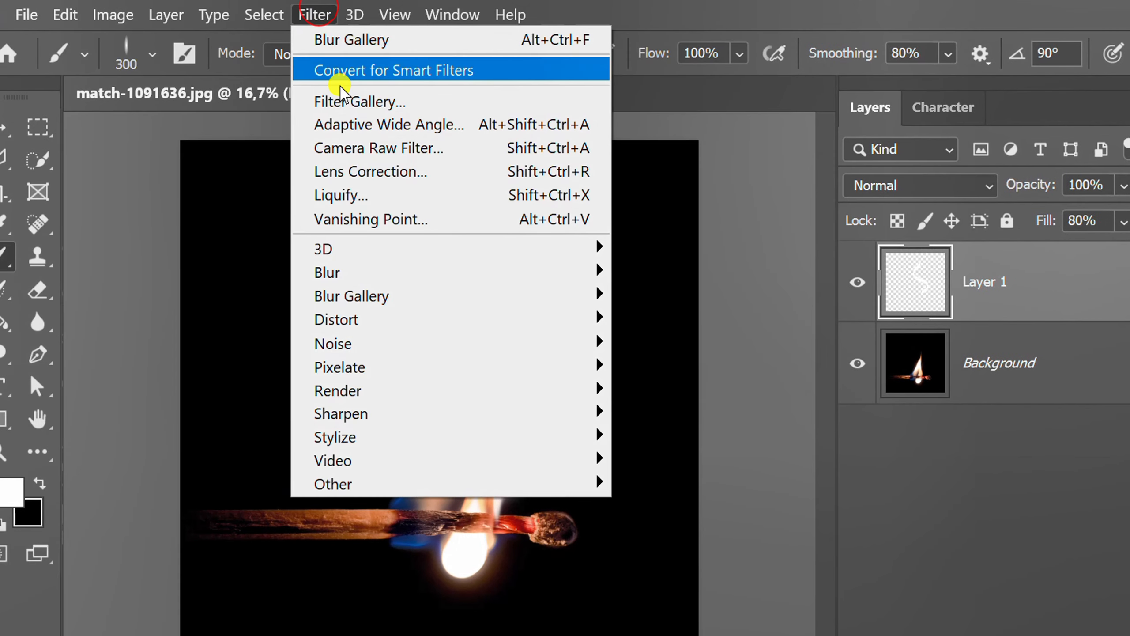
{"action": "mouse_move", "coordinate": [352, 295]}
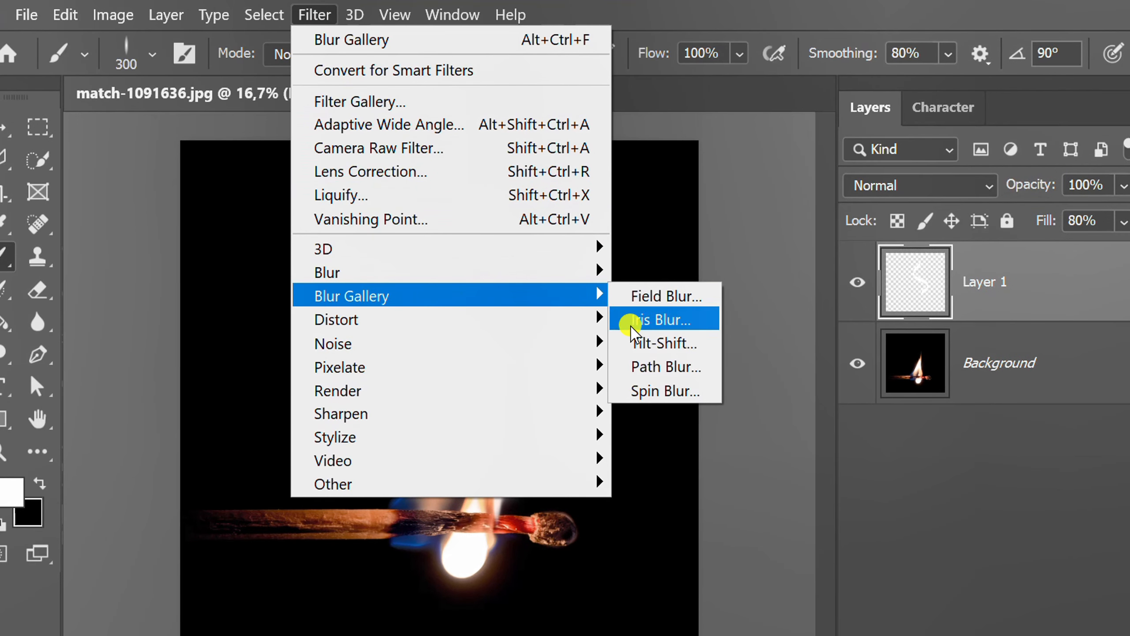
{"action": "left_click", "coordinate": [665, 366]}
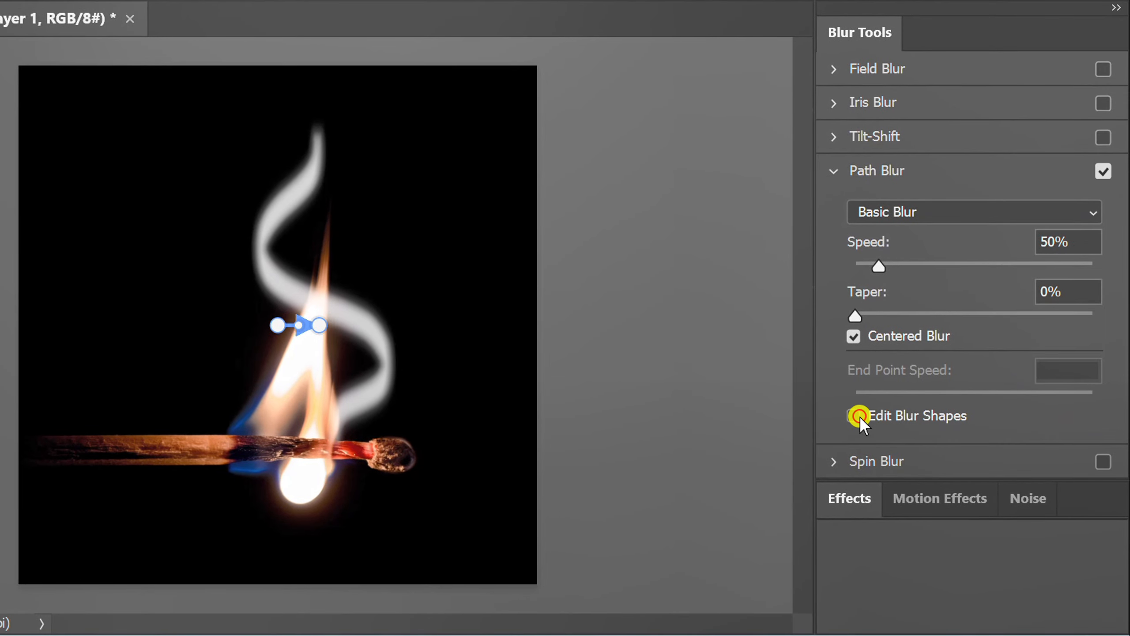
{"action": "left_click", "coordinate": [853, 415]}
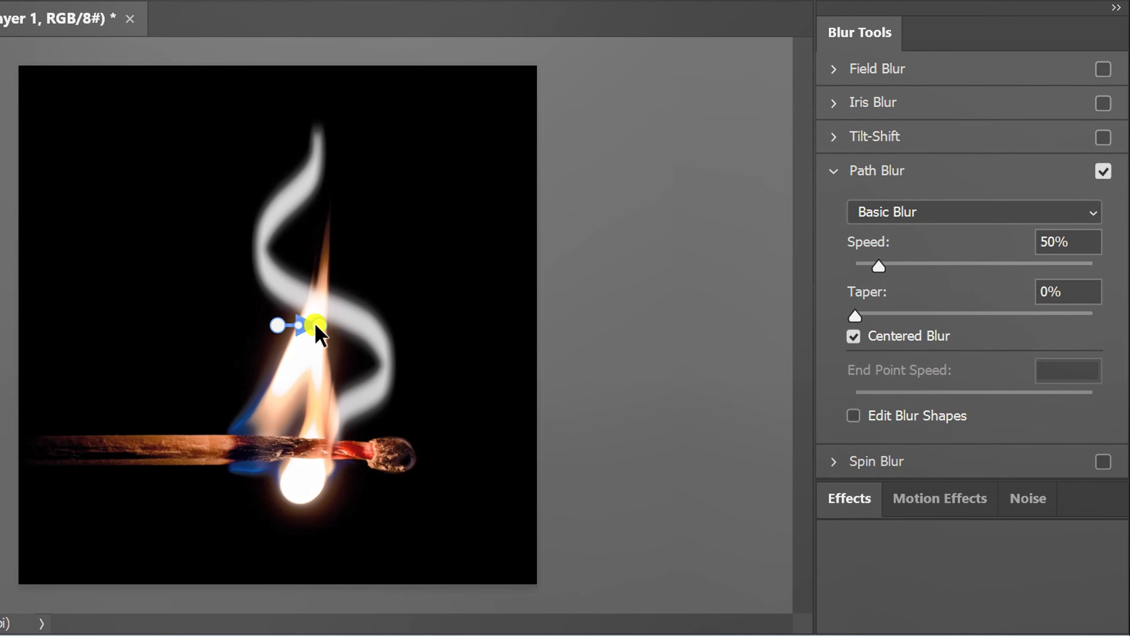
Bend the blur path into an S-curve from the match head up along the smoke
{"action": "left_click_drag", "start_coordinate": [317, 325], "coordinate": [317, 126]}
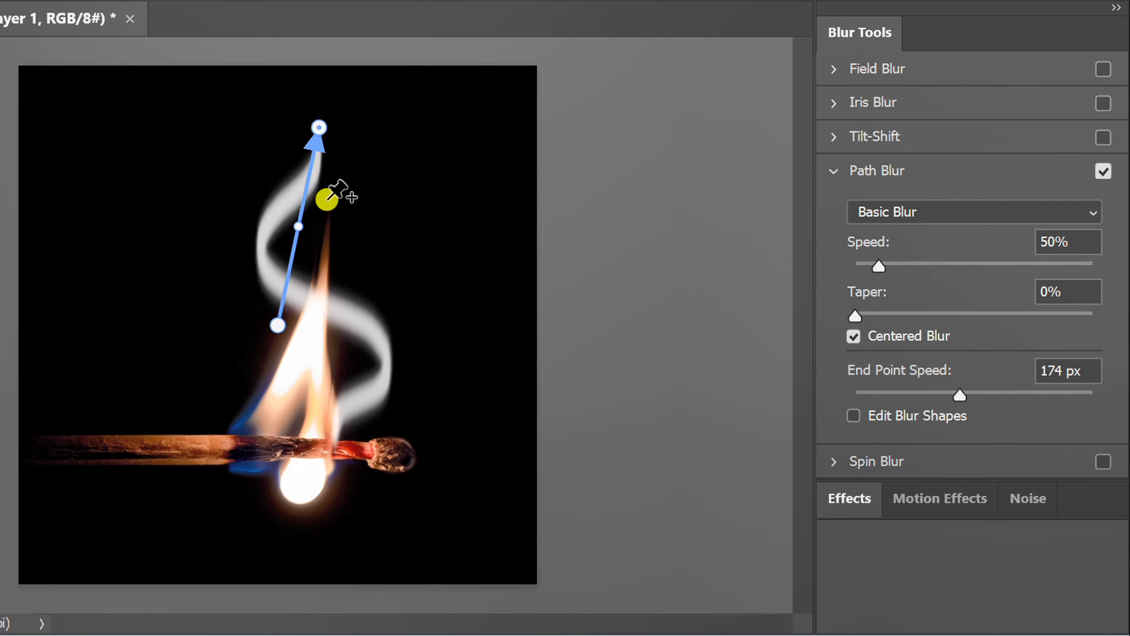
{"action": "left_click_drag", "start_coordinate": [278, 325], "coordinate": [324, 422]}
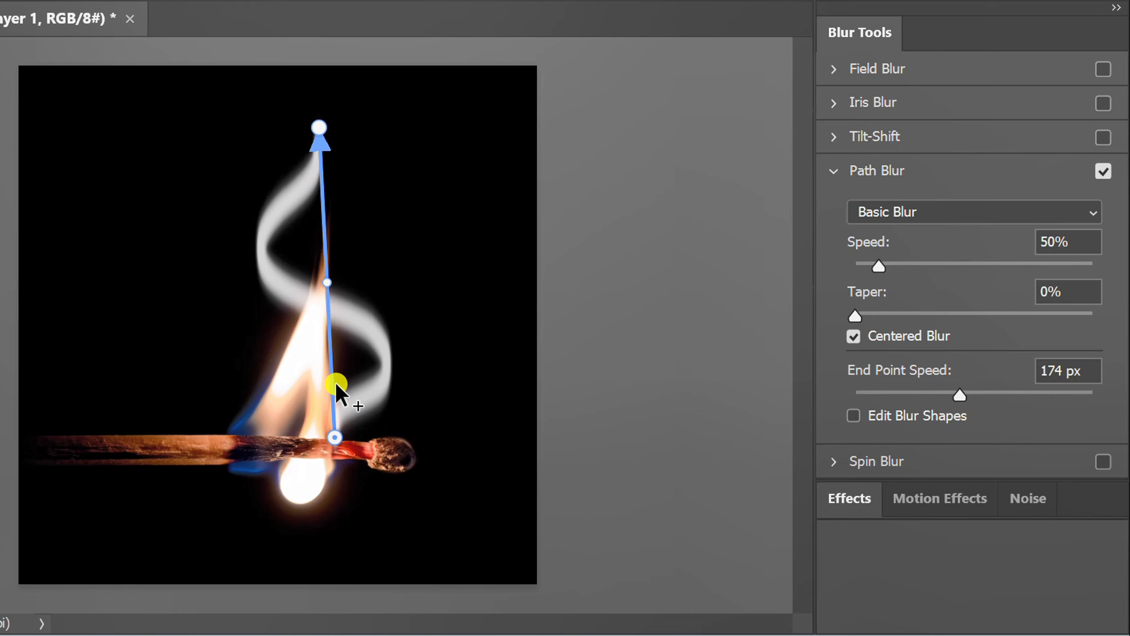
{"action": "left_click_drag", "start_coordinate": [336, 384], "coordinate": [325, 281]}
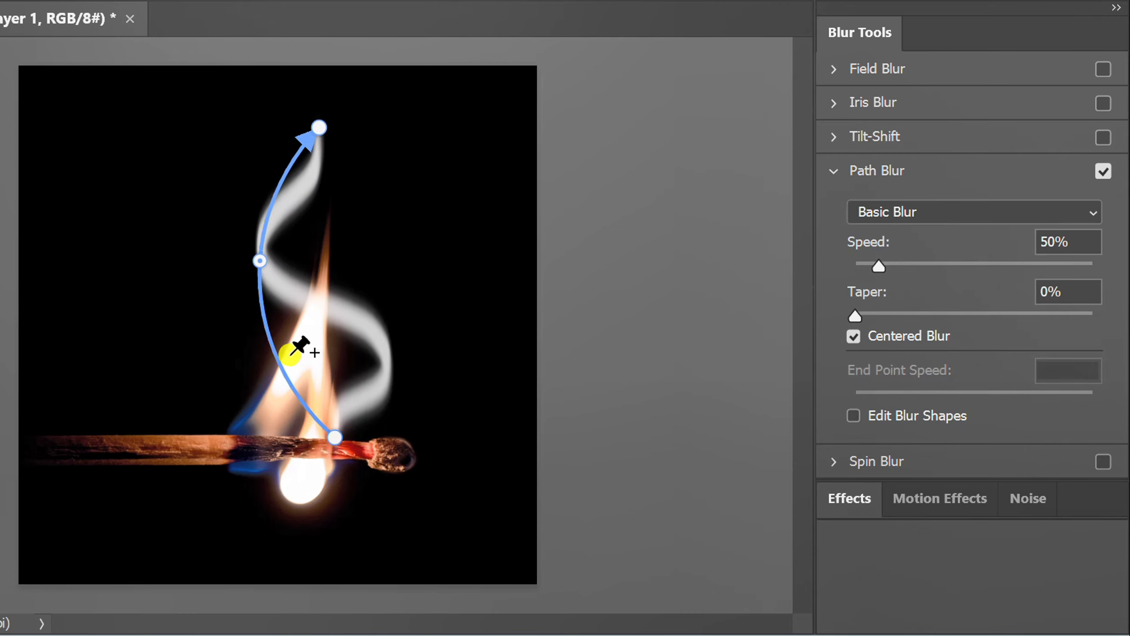
{"action": "left_click_drag", "start_coordinate": [291, 354], "coordinate": [328, 364]}
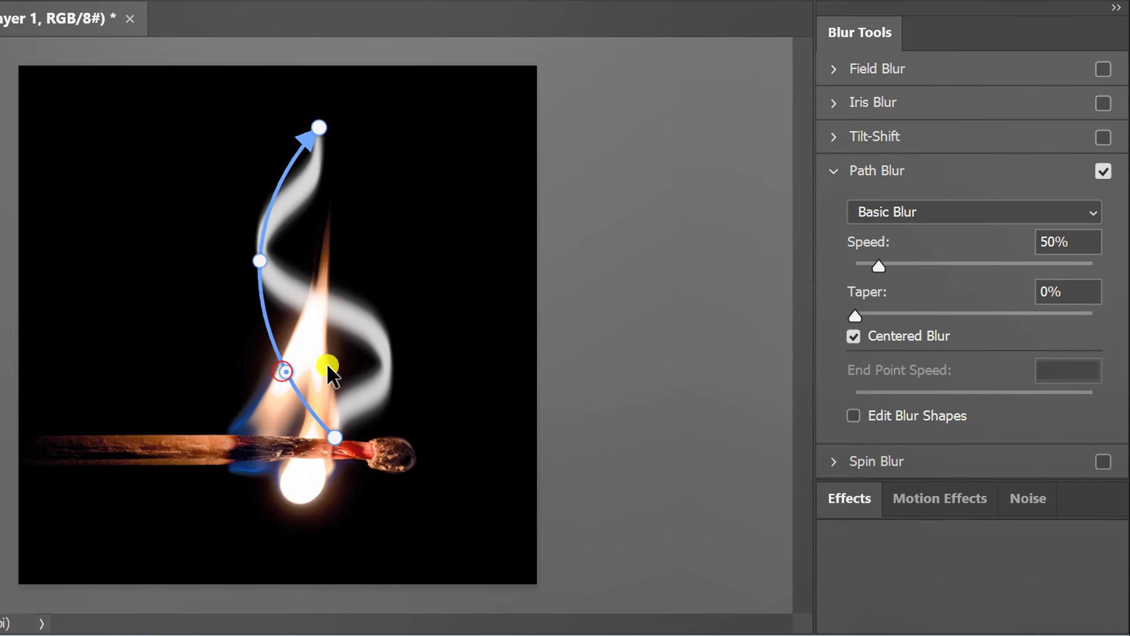
{"action": "left_click_drag", "start_coordinate": [328, 363], "coordinate": [387, 356]}
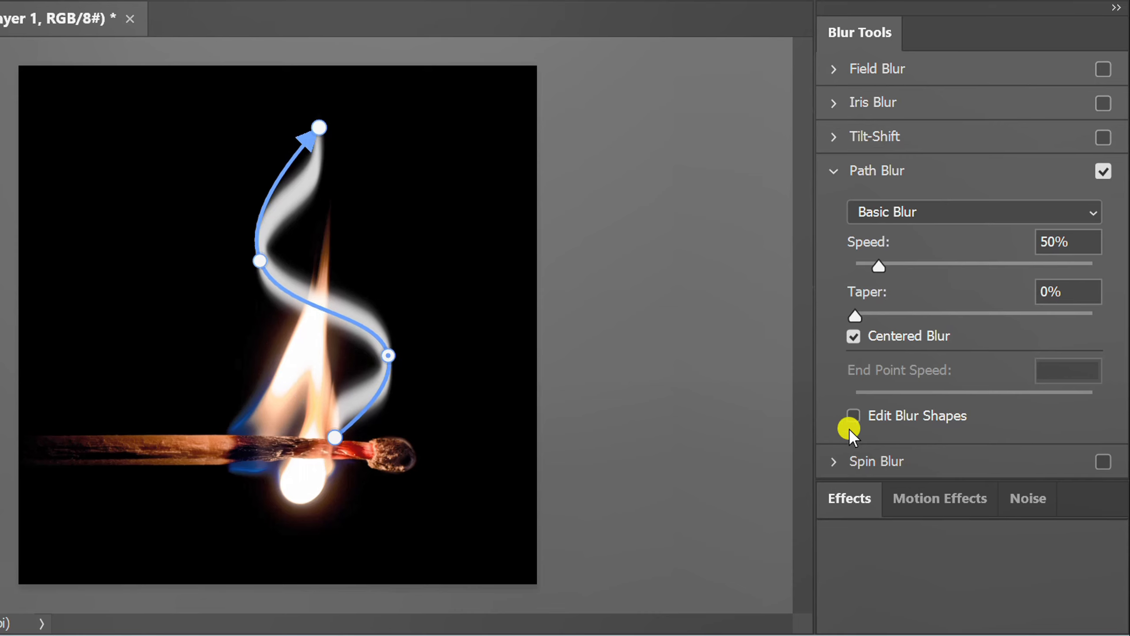
Turn on blur shape editing and reshape the lower and upper blur end directions
{"action": "left_click", "coordinate": [853, 415]}
{"action": "type", "text": "100"}
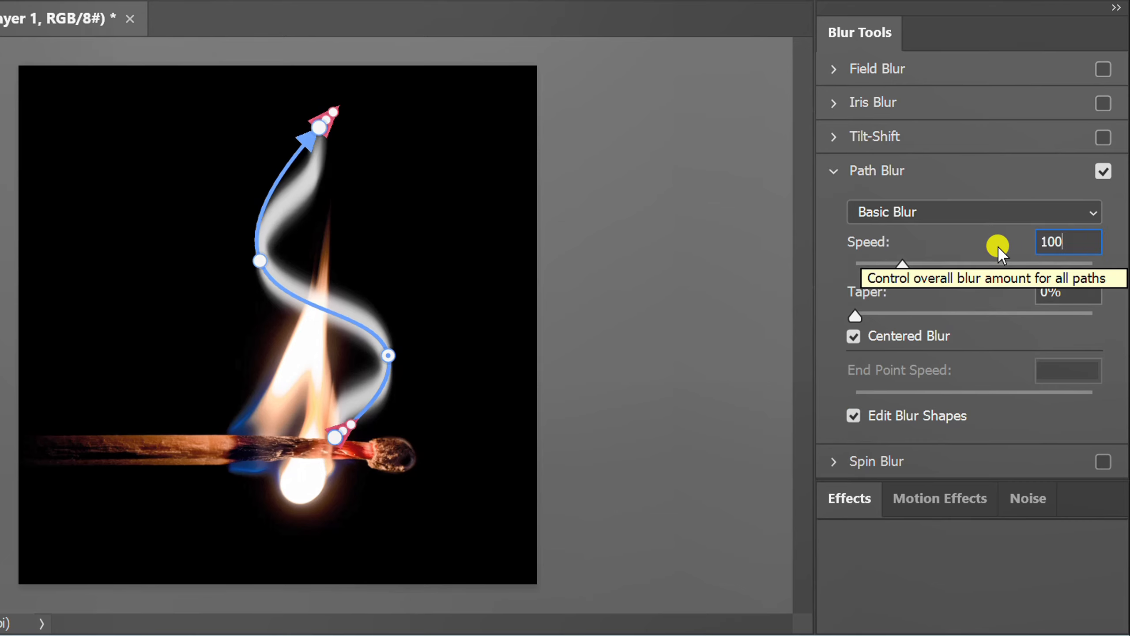
{"action": "mouse_move", "coordinate": [1009, 450]}
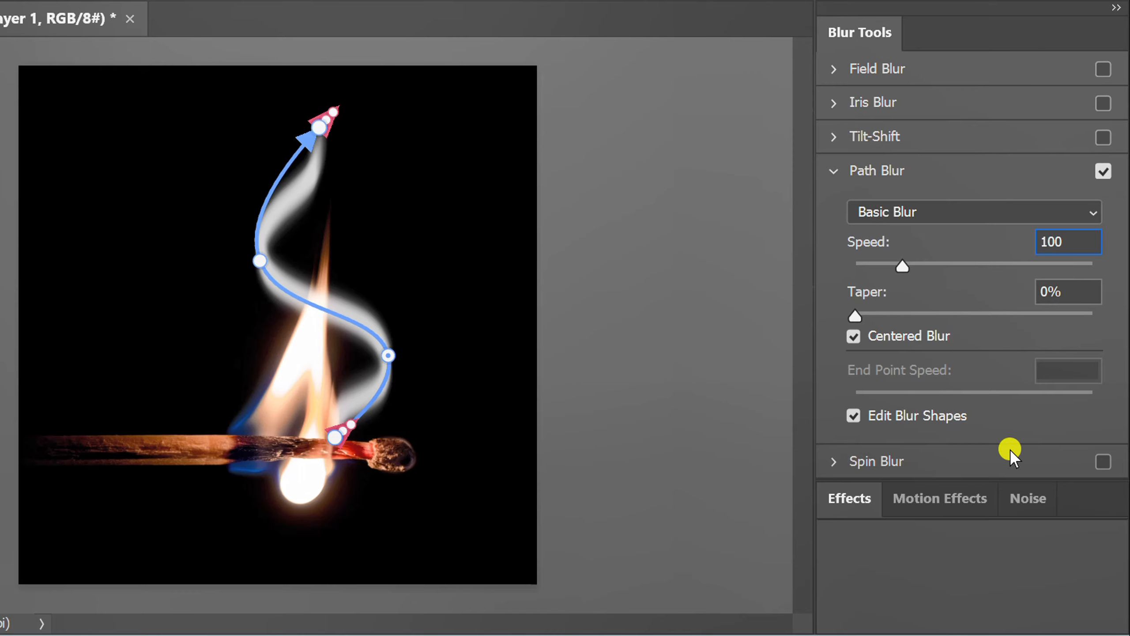
{"action": "left_click", "coordinate": [1068, 242]}
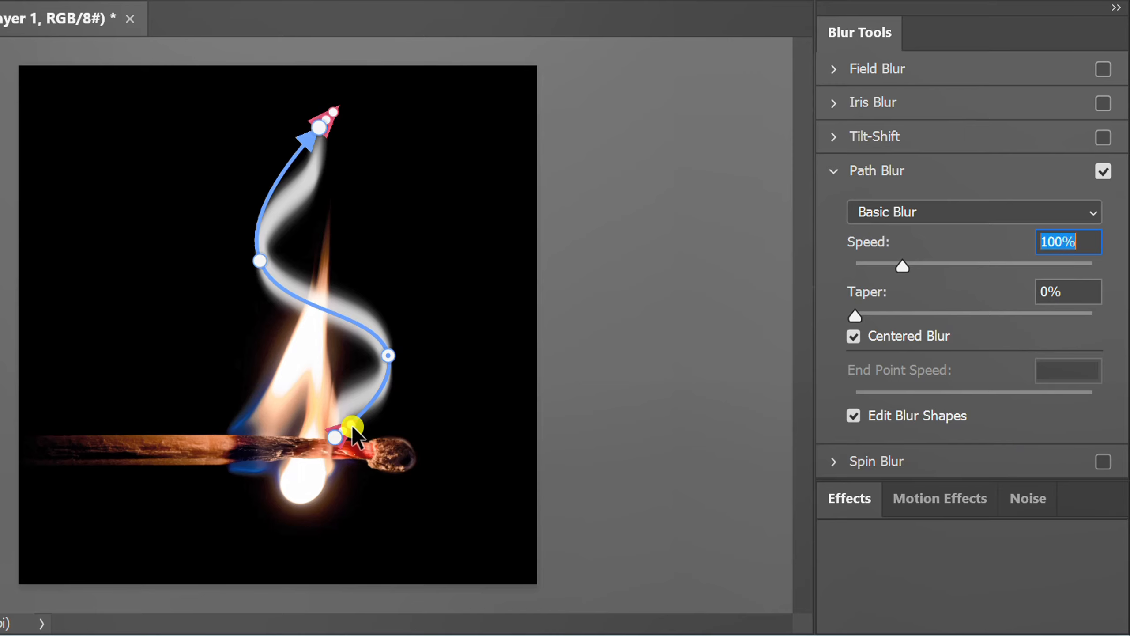
{"action": "left_click_drag", "start_coordinate": [354, 424], "coordinate": [446, 388]}
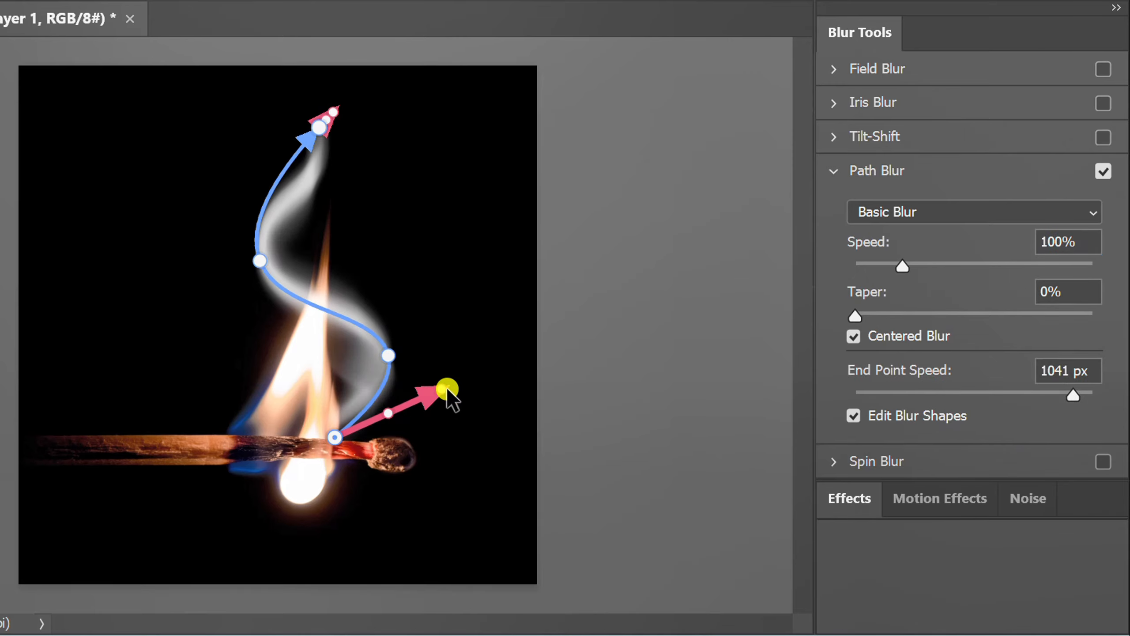
{"action": "left_click_drag", "start_coordinate": [447, 388], "coordinate": [322, 370]}
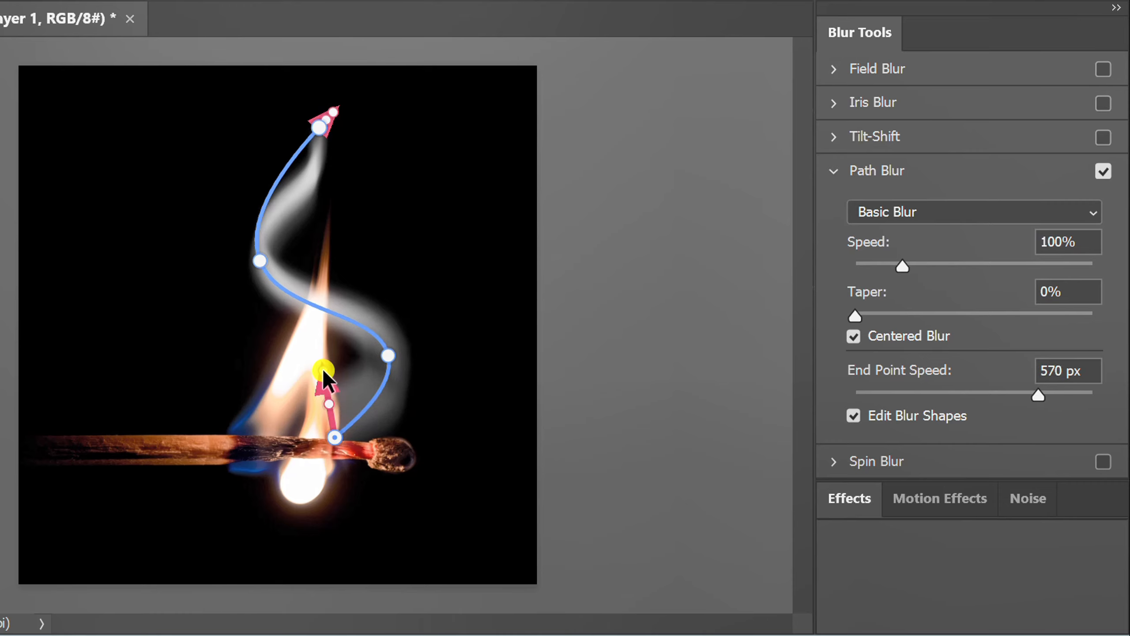
{"action": "left_click_drag", "start_coordinate": [324, 371], "coordinate": [338, 85]}
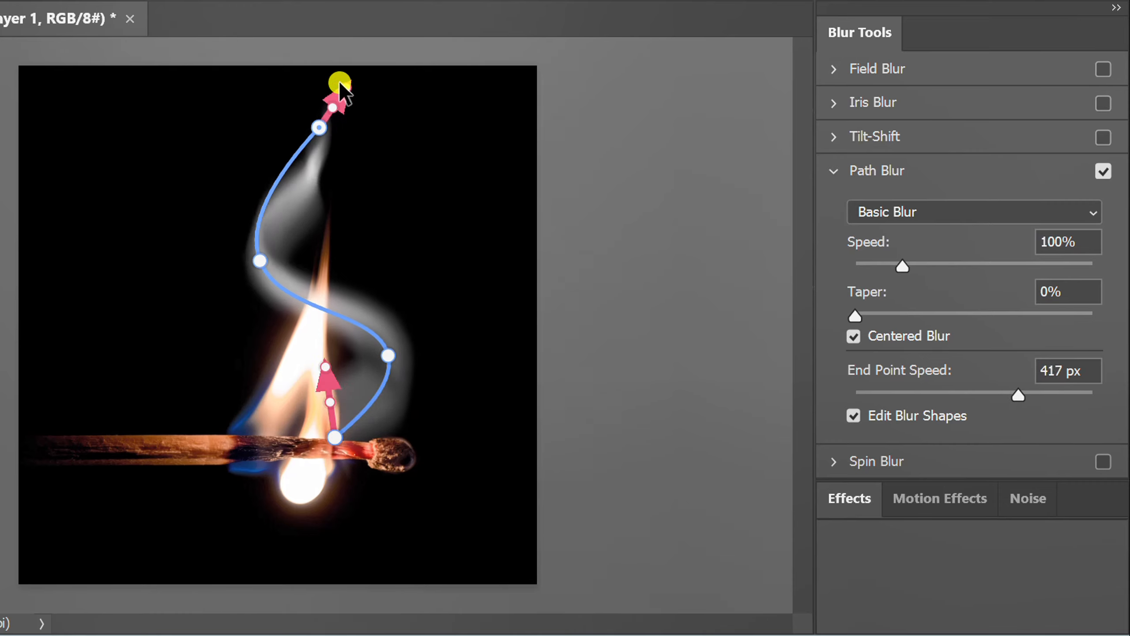
{"action": "left_click_drag", "start_coordinate": [341, 84], "coordinate": [321, 74]}
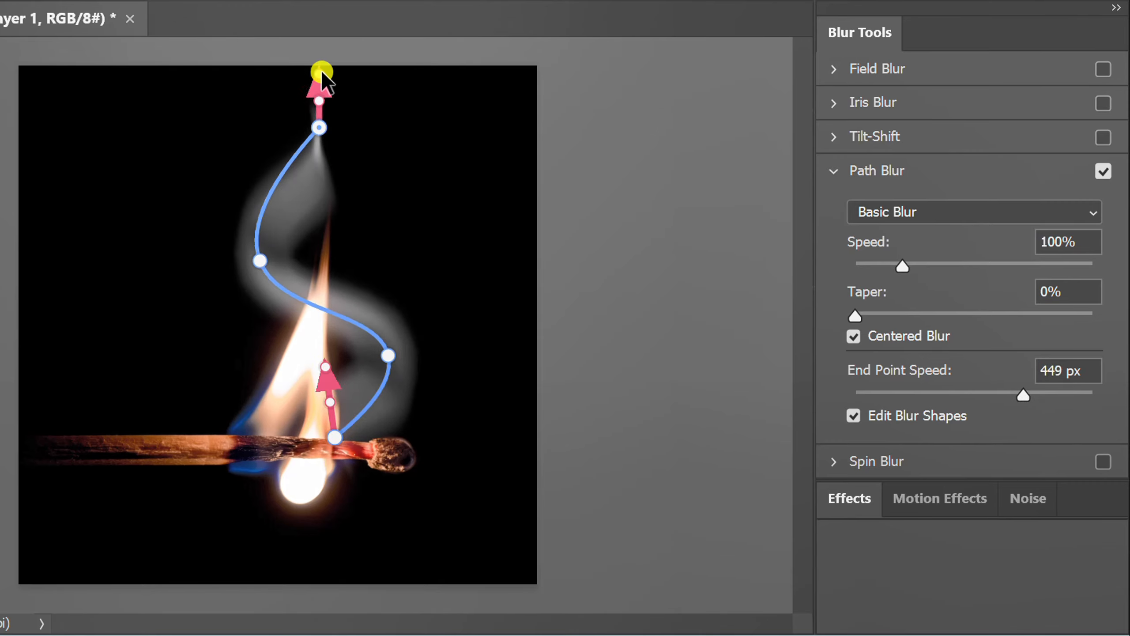
{"action": "left_click_drag", "start_coordinate": [319, 77], "coordinate": [344, 68]}
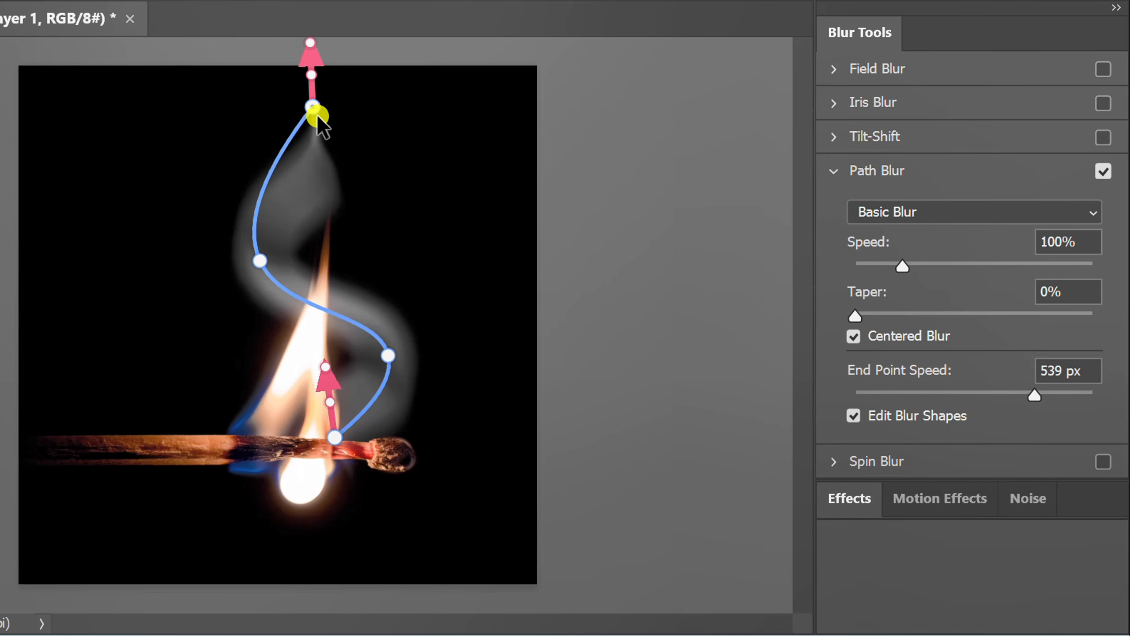
Refine the smoke path's top end, upper curve point and end-direction angles
{"action": "left_click_drag", "start_coordinate": [315, 115], "coordinate": [349, 135]}
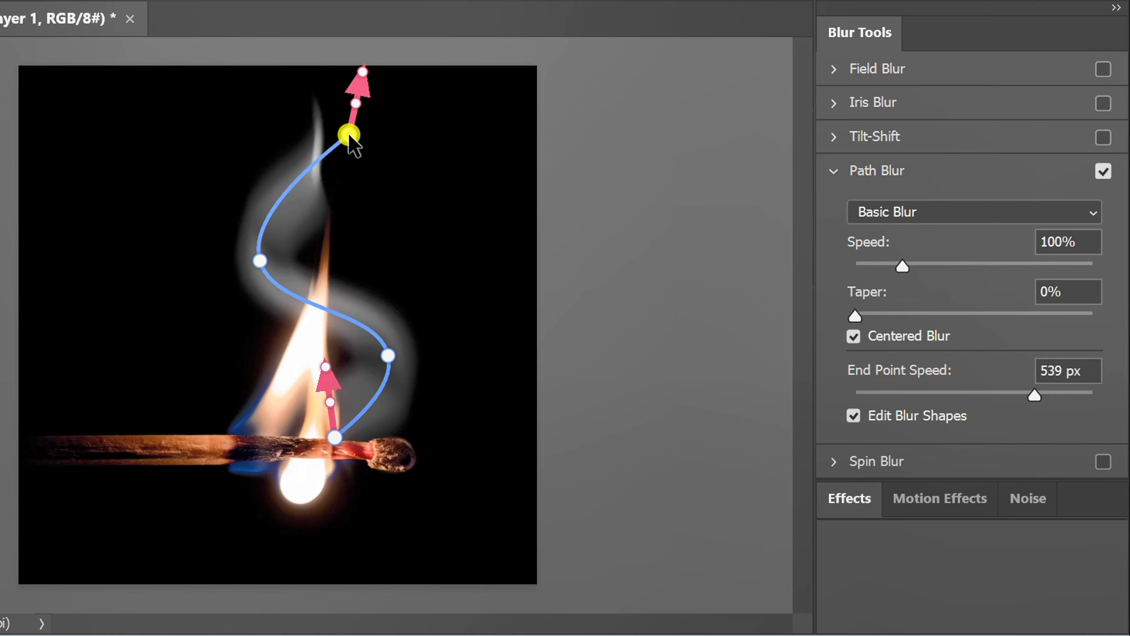
{"action": "left_click_drag", "start_coordinate": [349, 134], "coordinate": [274, 257]}
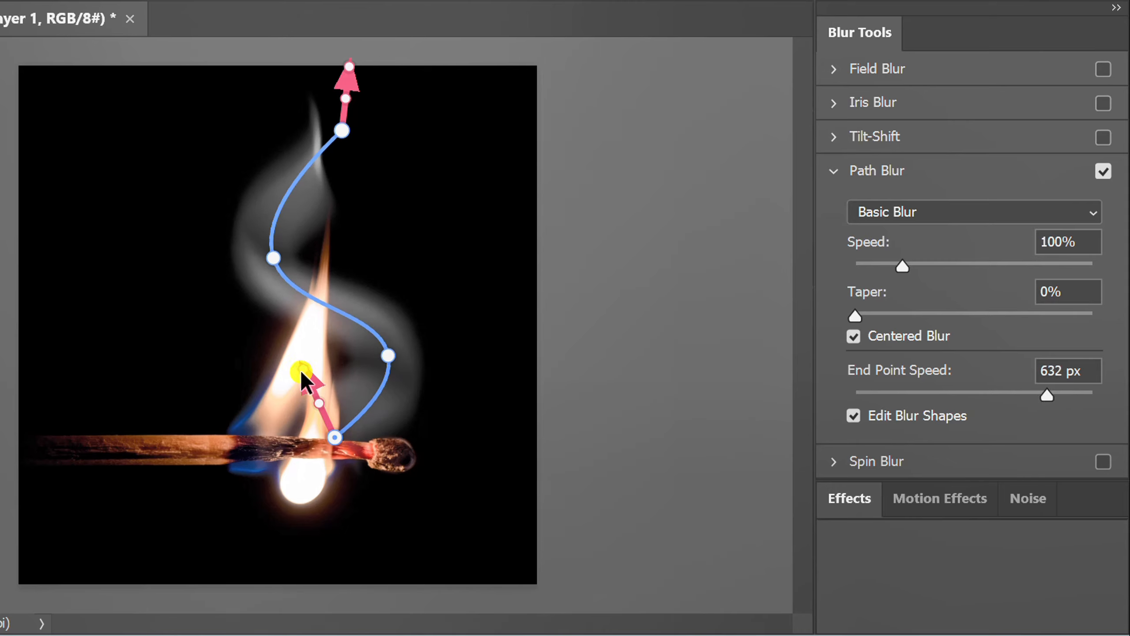
{"action": "left_click_drag", "start_coordinate": [303, 371], "coordinate": [297, 334]}
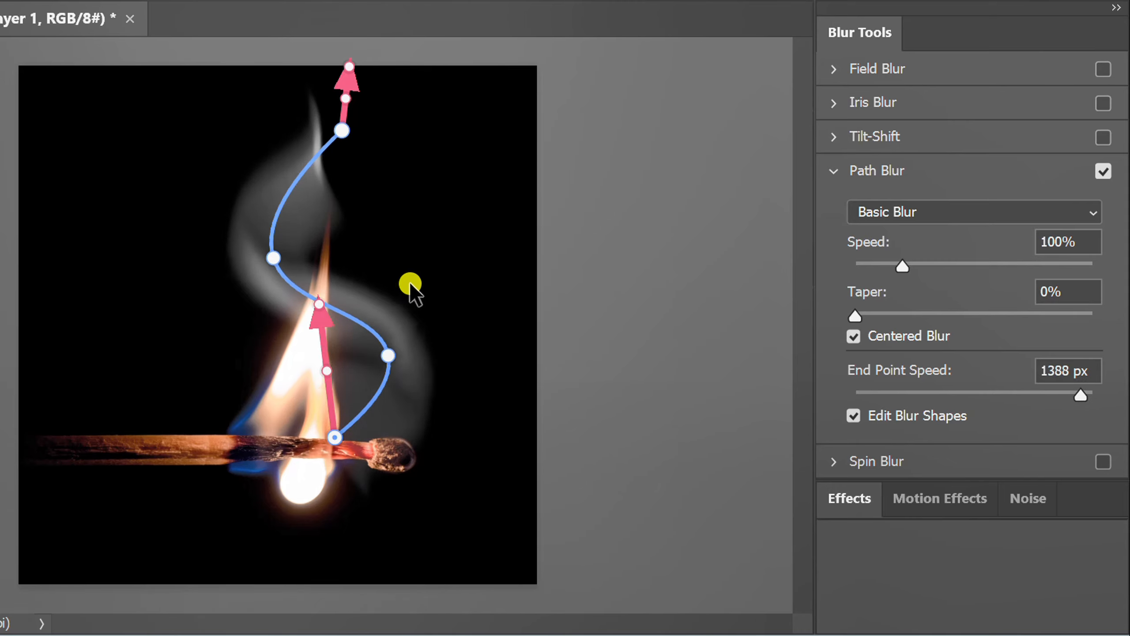
{"action": "left_click_drag", "start_coordinate": [411, 284], "coordinate": [389, 238]}
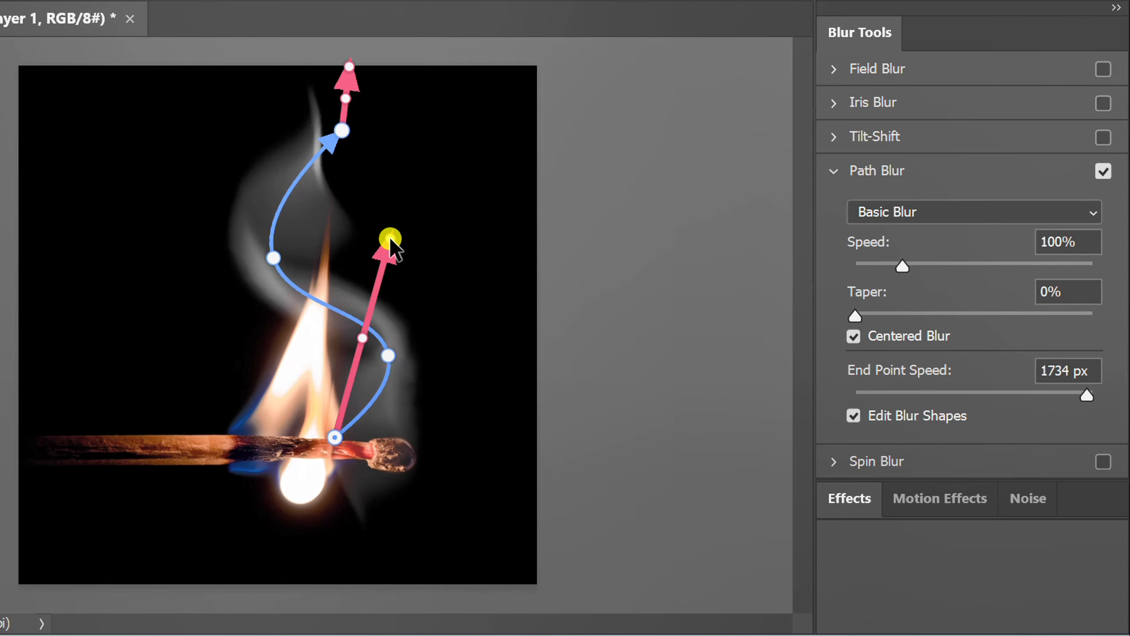
{"action": "left_click_drag", "start_coordinate": [390, 238], "coordinate": [339, 132]}
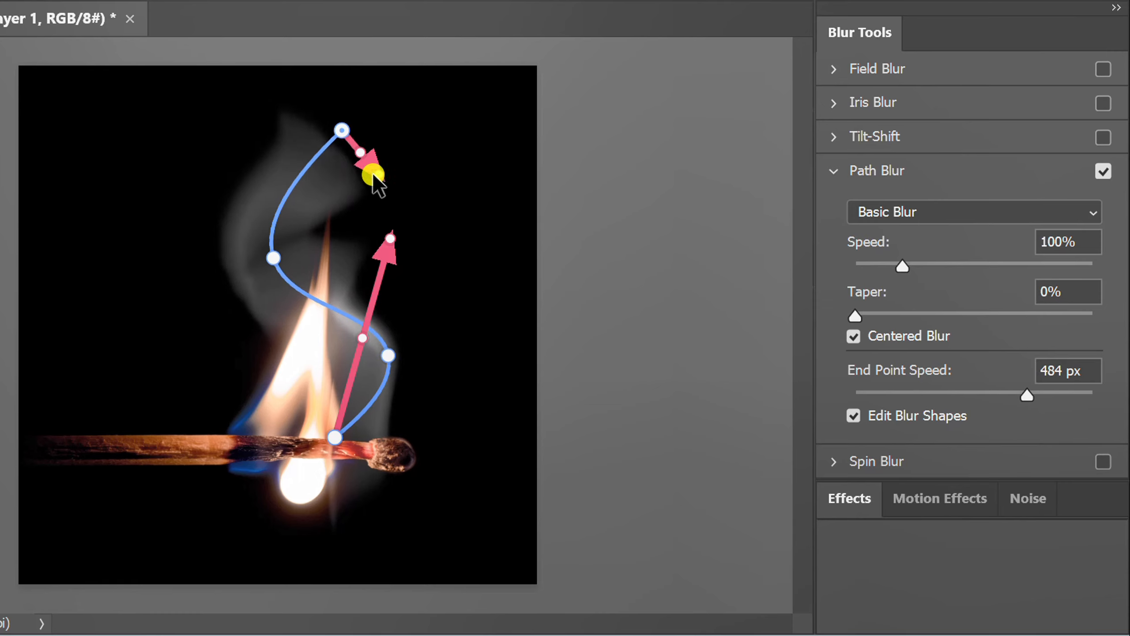
{"action": "left_click_drag", "start_coordinate": [371, 173], "coordinate": [339, 90]}
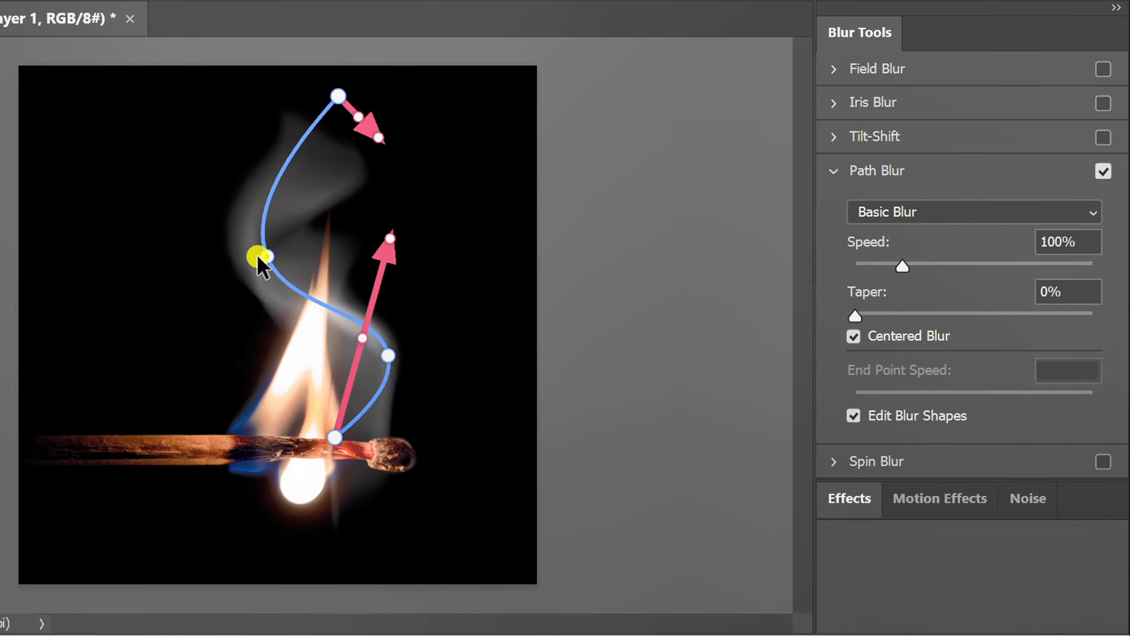
{"action": "left_click_drag", "start_coordinate": [257, 257], "coordinate": [298, 279]}
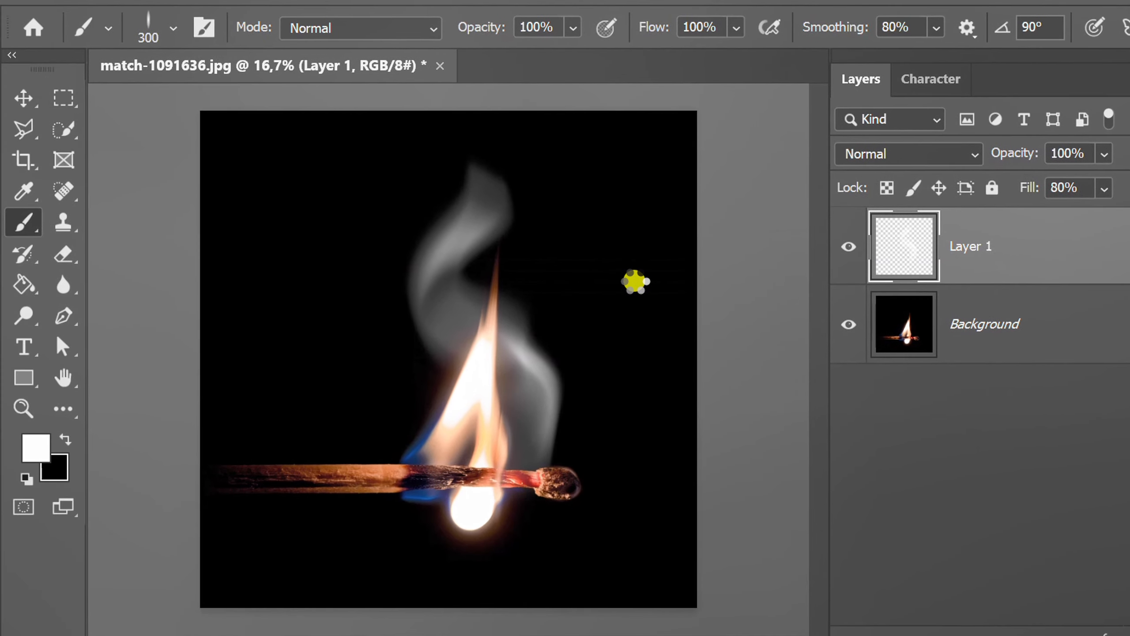
Confirm the Path Blur with OK in the Blur Gallery options bar
{"action": "left_click", "coordinate": [24, 97]}
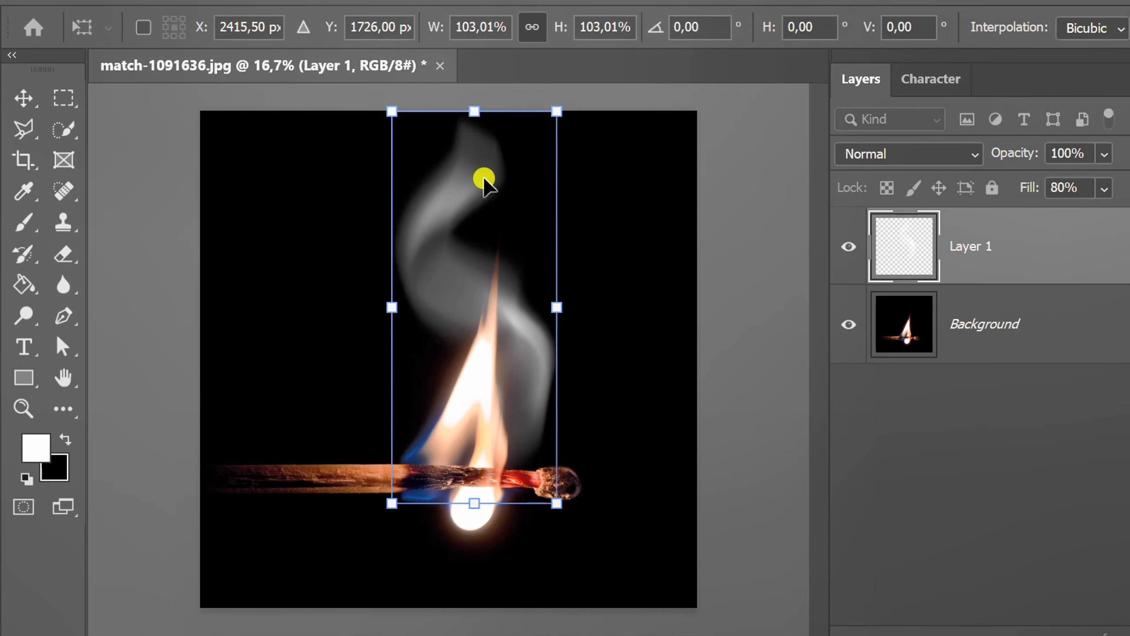
Scale the smoke layer to about 119% and move it up and left
{"action": "left_click_drag", "start_coordinate": [556, 307], "coordinate": [583, 299]}
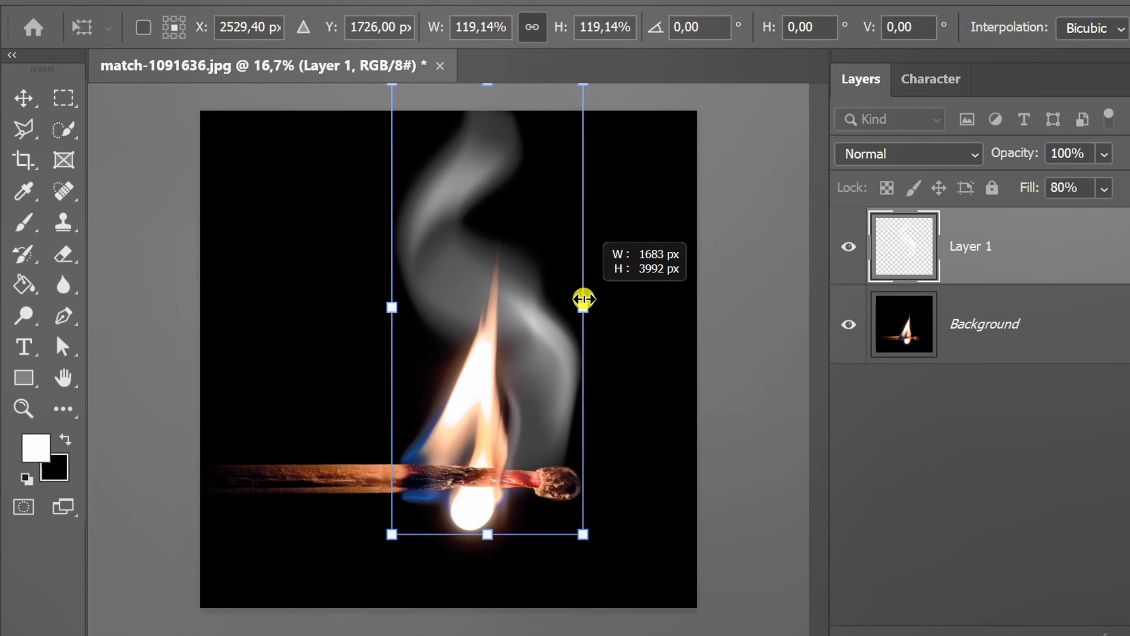
{"action": "left_click_drag", "start_coordinate": [584, 298], "coordinate": [515, 328]}
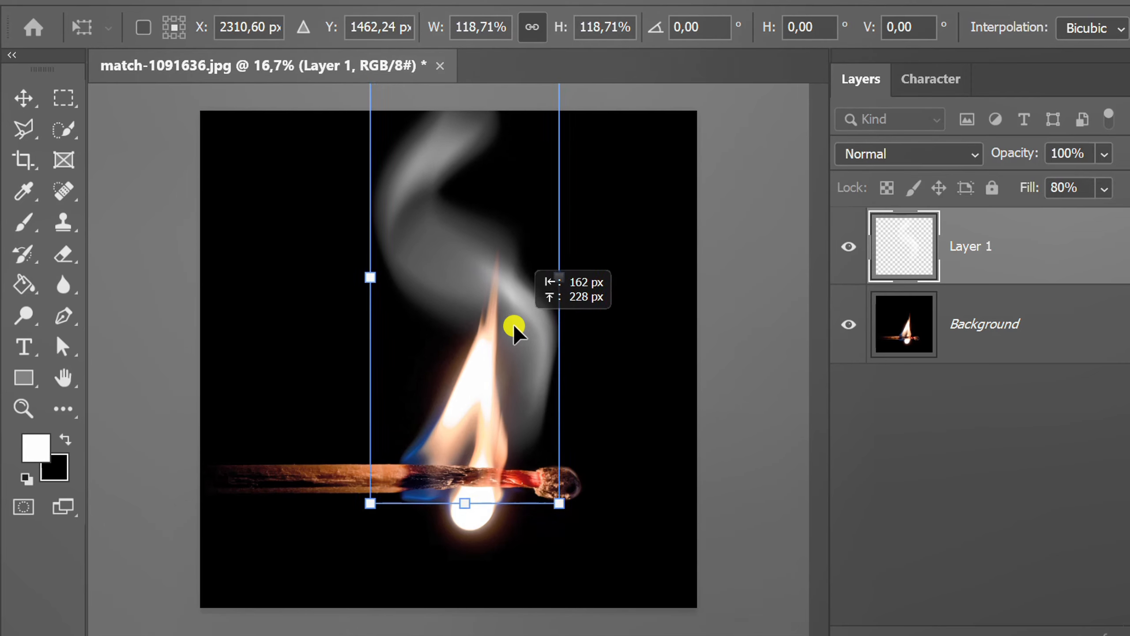